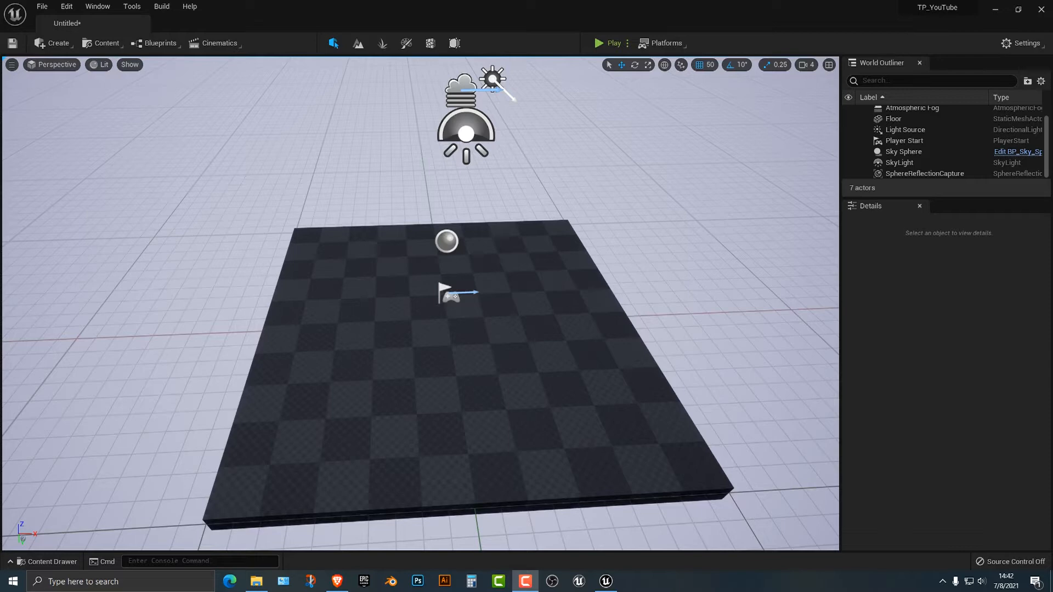
Step: Add a Material Sphere raised to Z=100, place SM_Couch and SM_MatPreviewMesh, then select the Floor
click(46, 562)
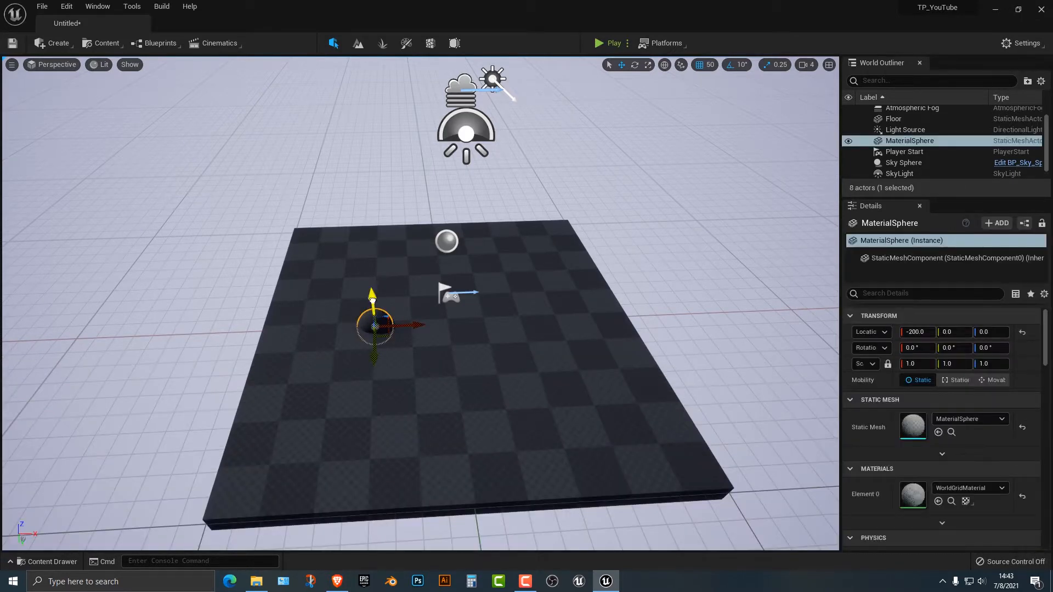
drag(372, 295, 369, 266)
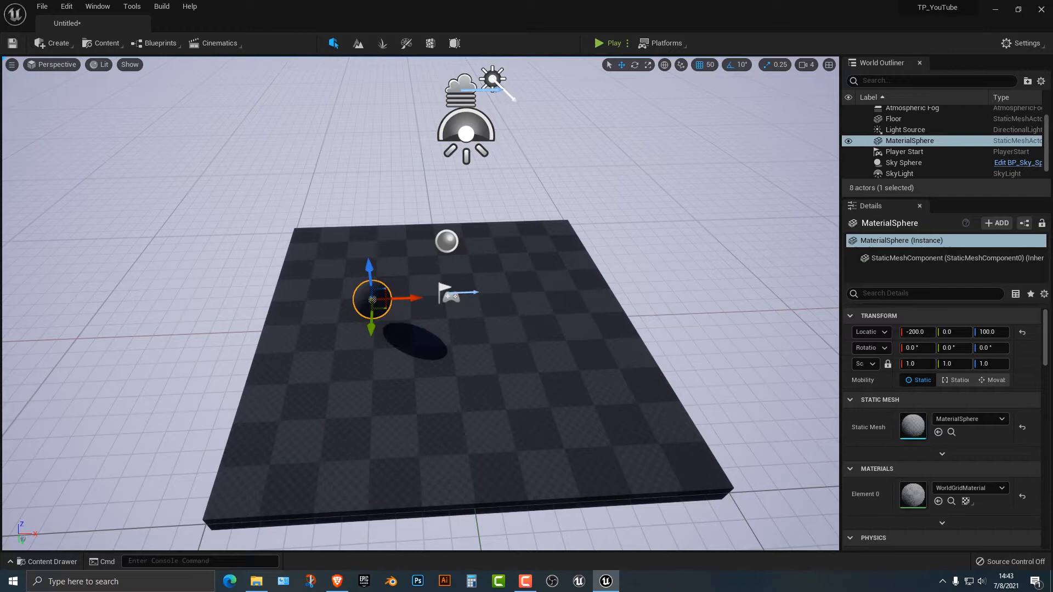
click(44, 563)
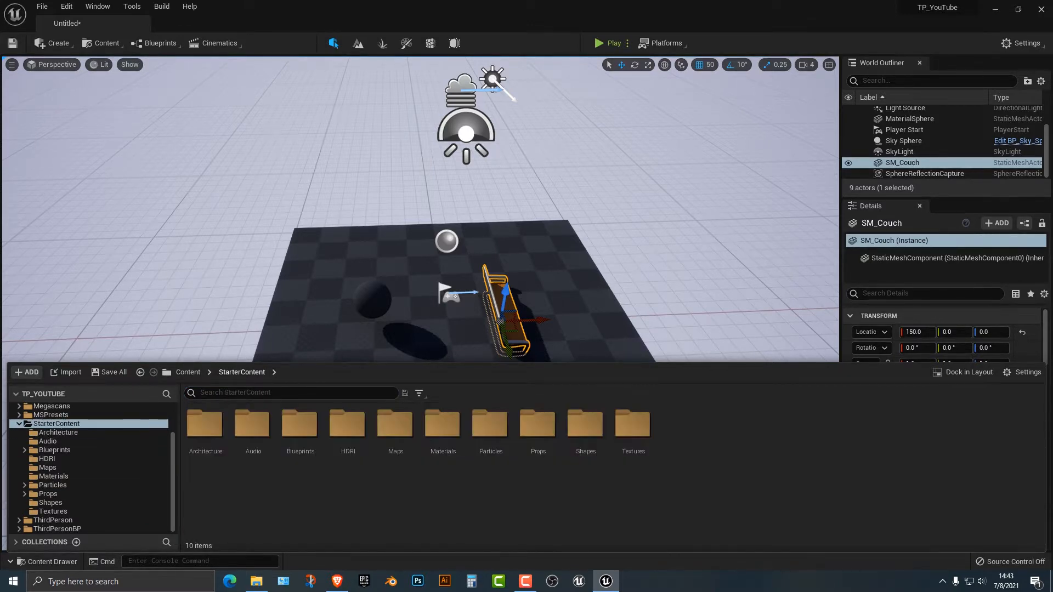
mouse_move(395, 427)
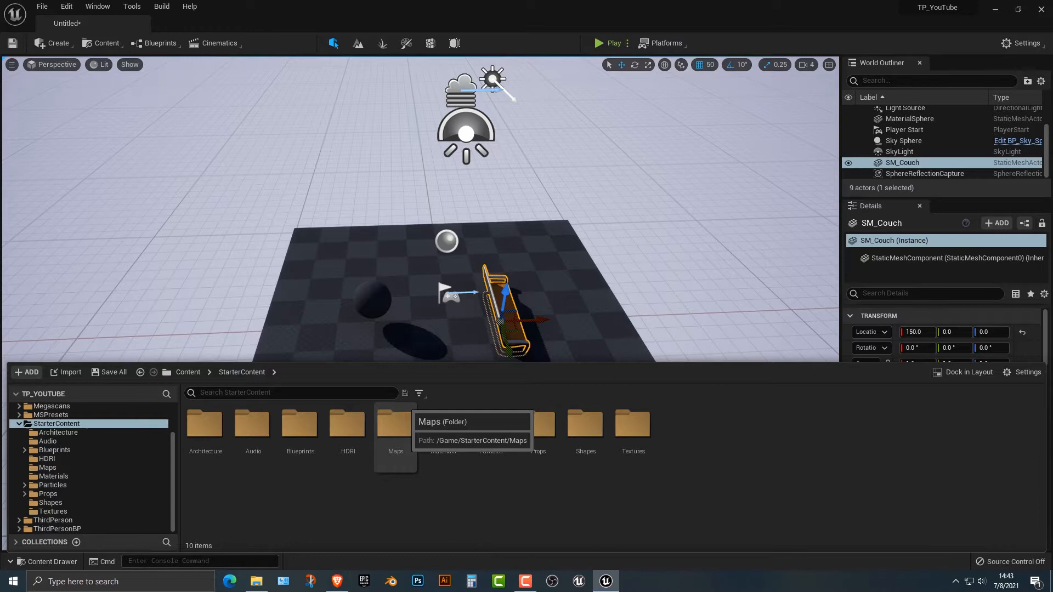
click(48, 495)
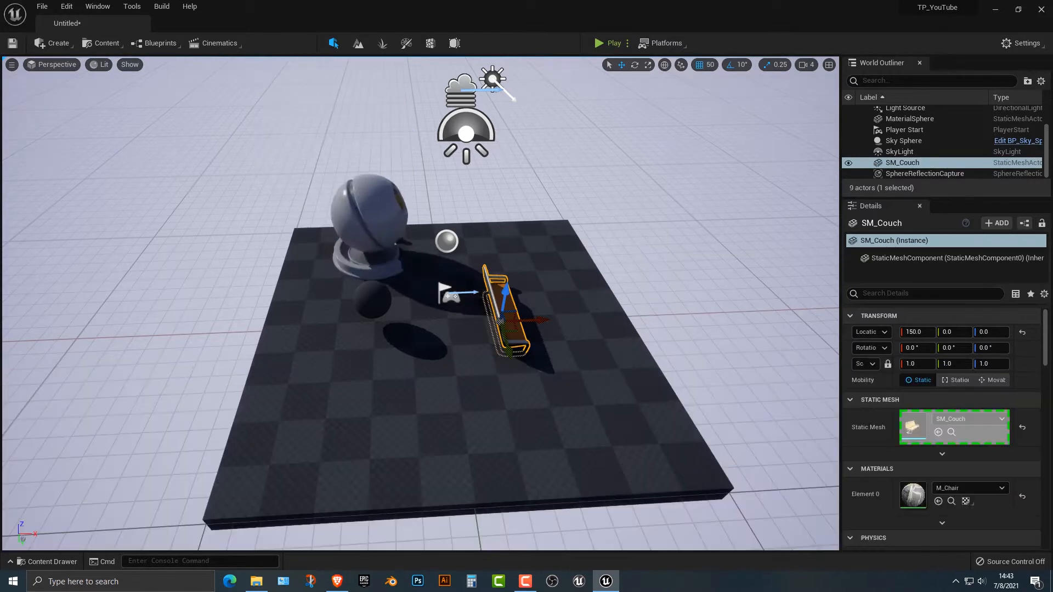
click(360, 228)
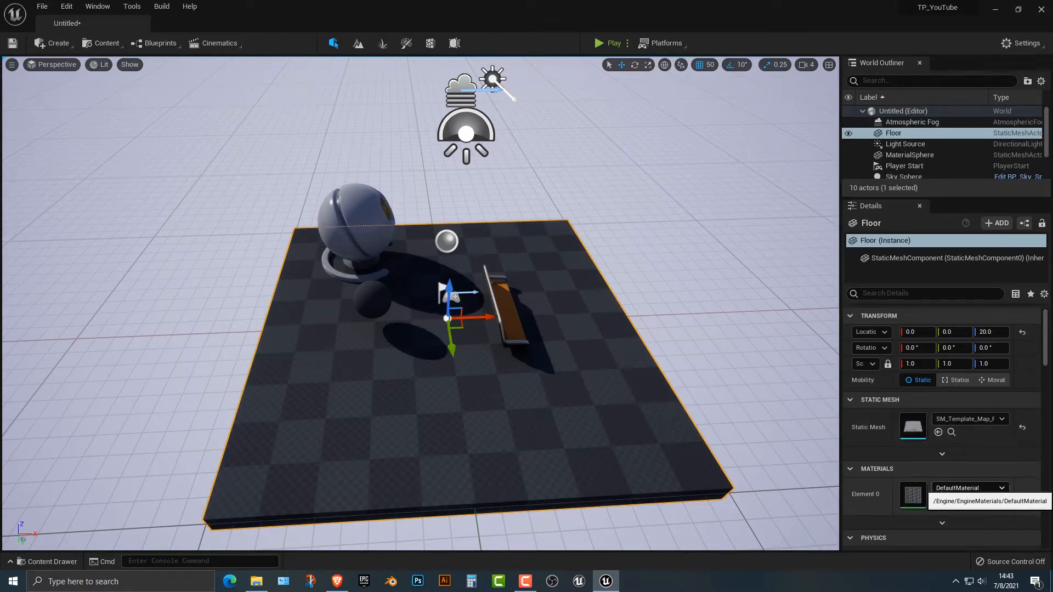
Step: Try the M_Frame and then M_Glass materials on the floor's Element 0
click(1001, 488)
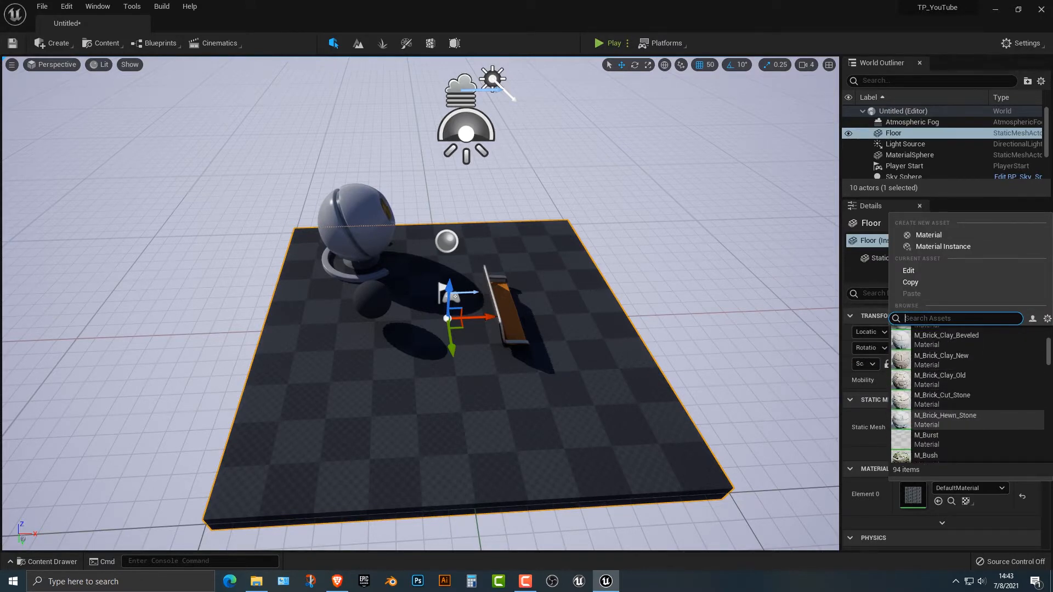
scroll(down, 3)
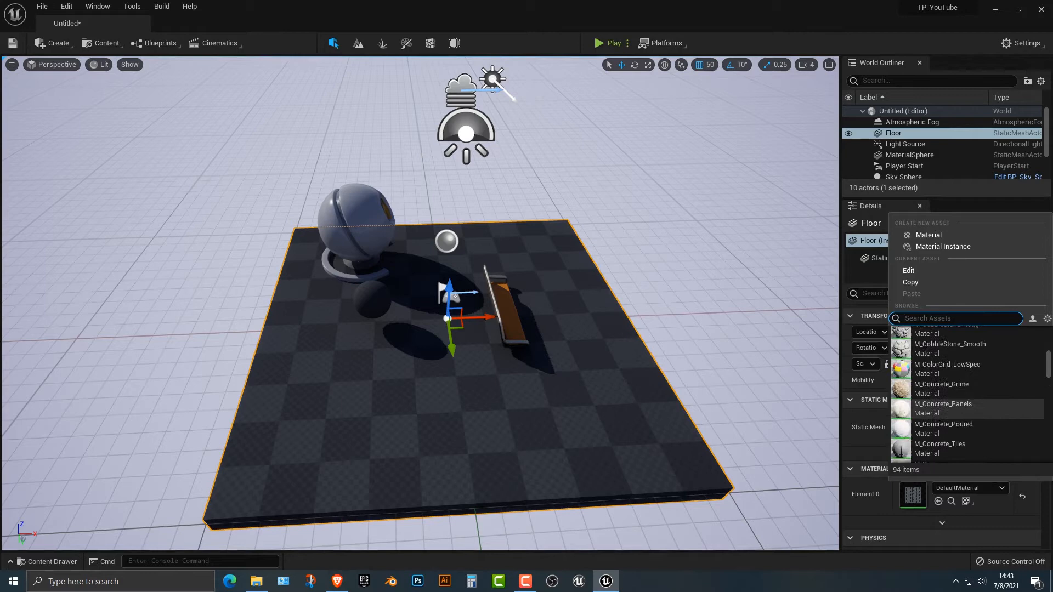
scroll(down, 3)
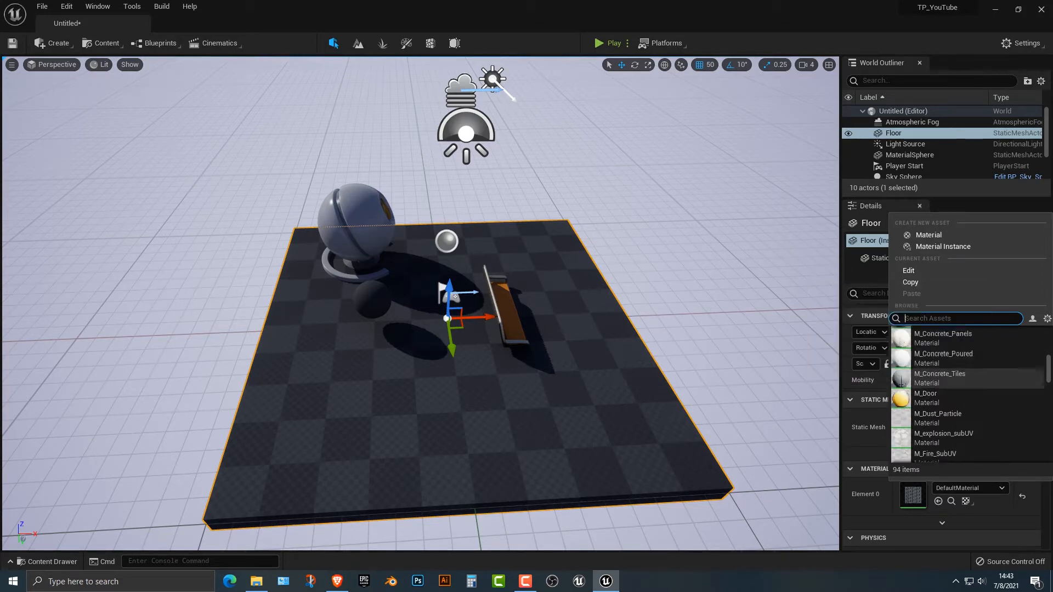
scroll(down, 3)
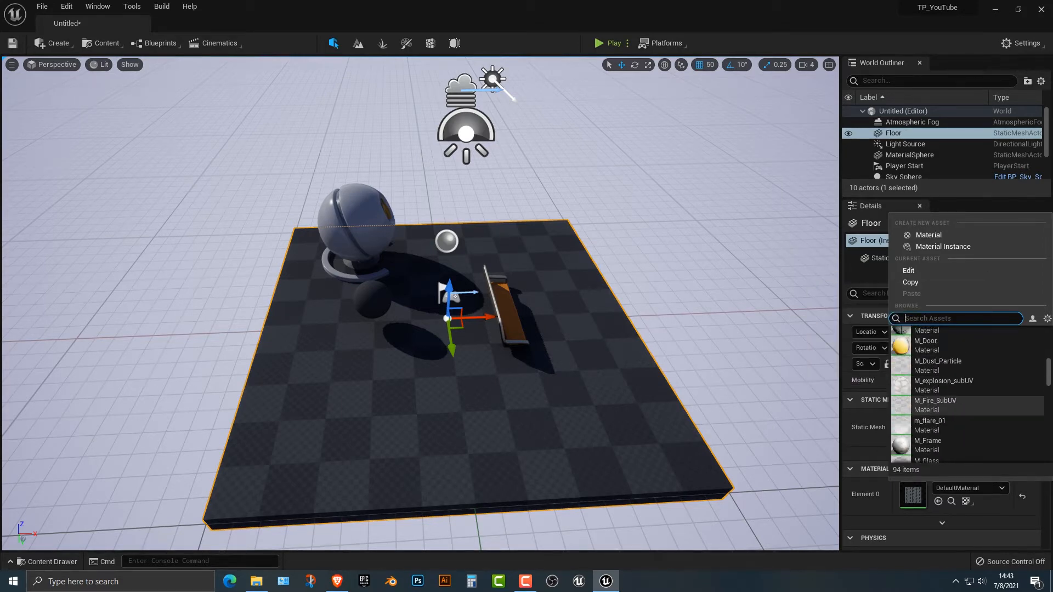
click(927, 441)
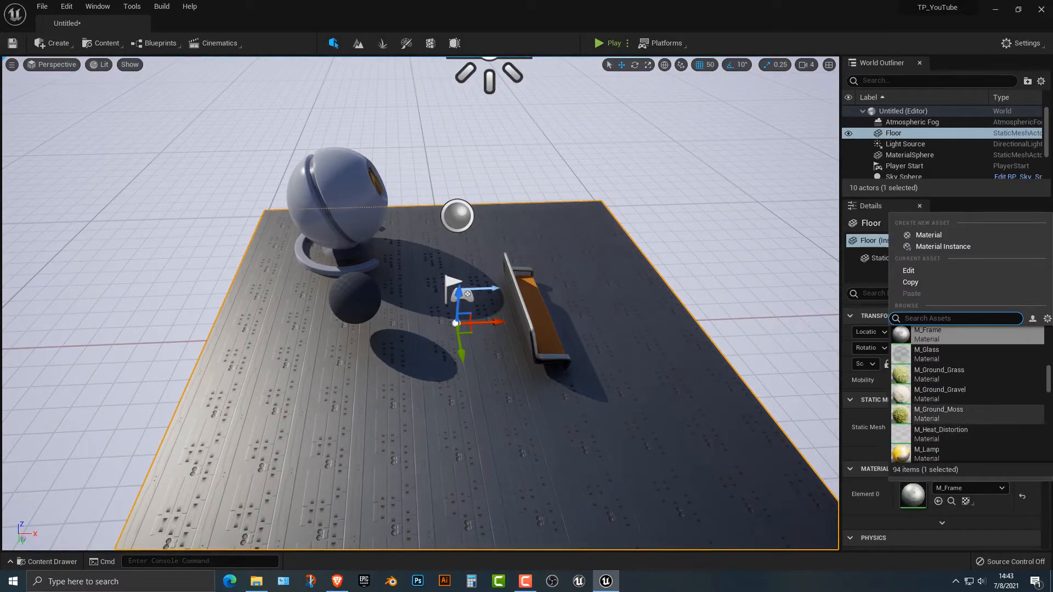
click(927, 353)
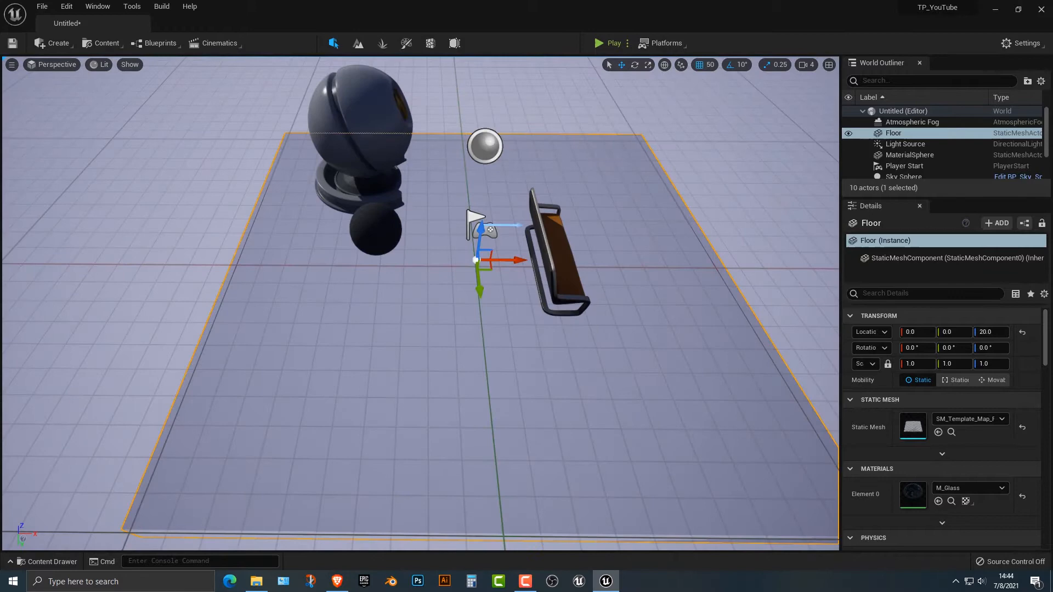
Step: Search 'metal' and assign a metal material to the floor
click(1001, 488)
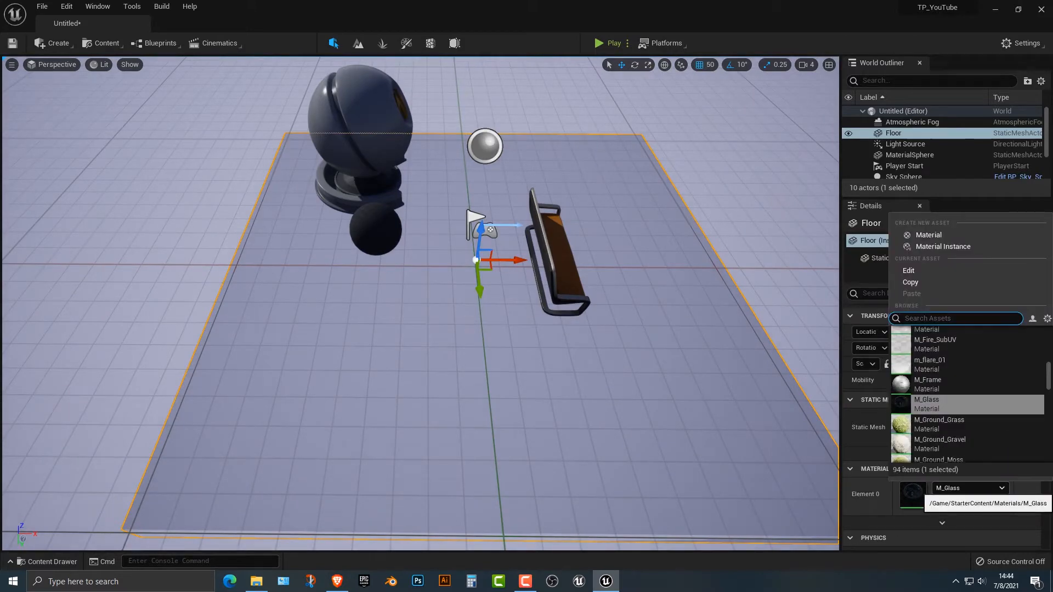
text(metal)
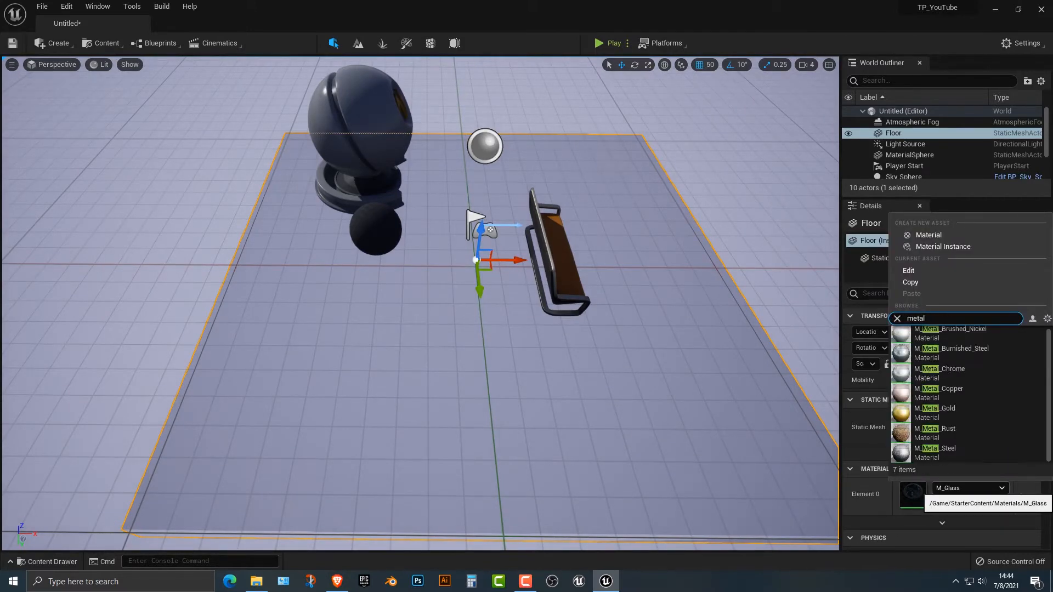
click(940, 388)
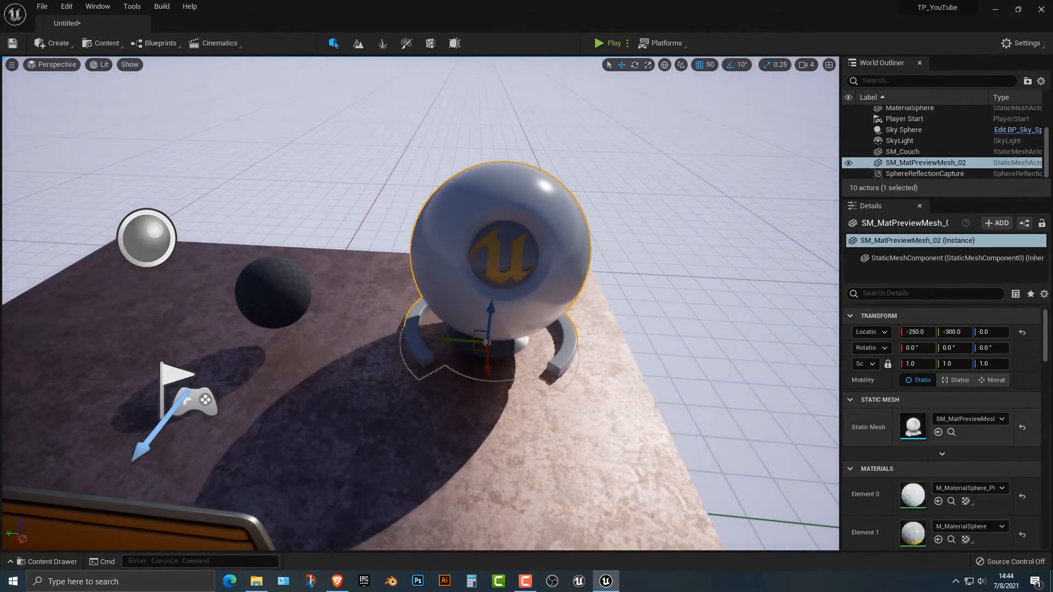
Step: Give SM_MatPreviewMesh_02 a metal shell and a 'rock' material on its inner section
scroll(down, 3)
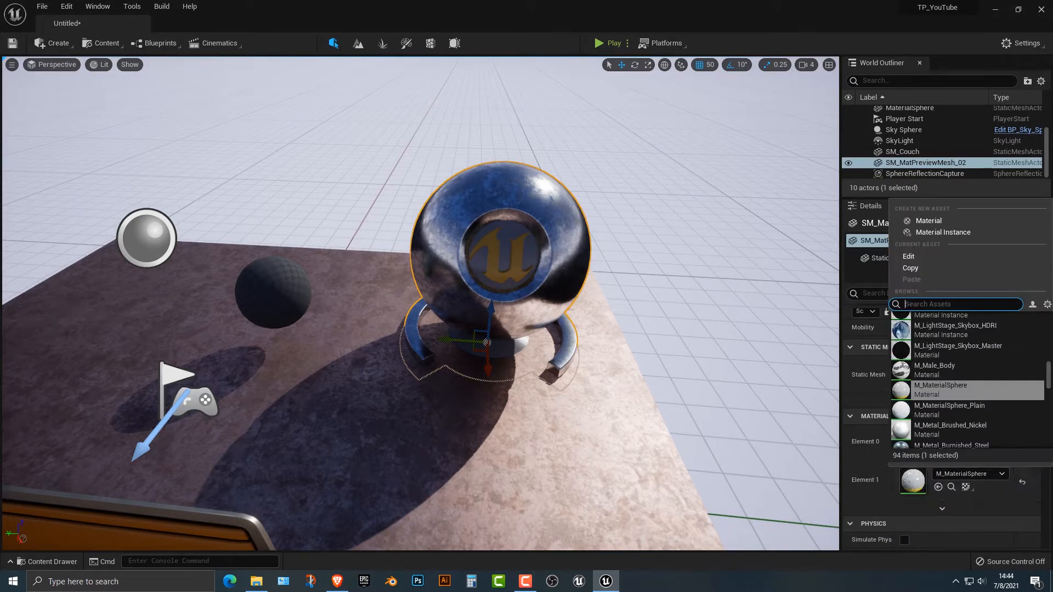
scroll(down, 3)
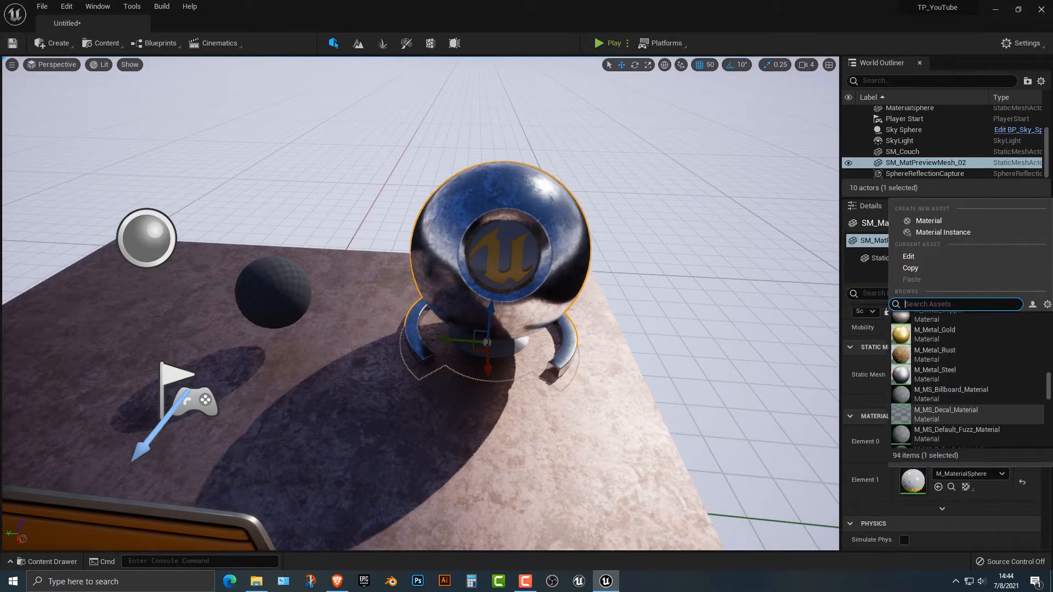
text(rock)
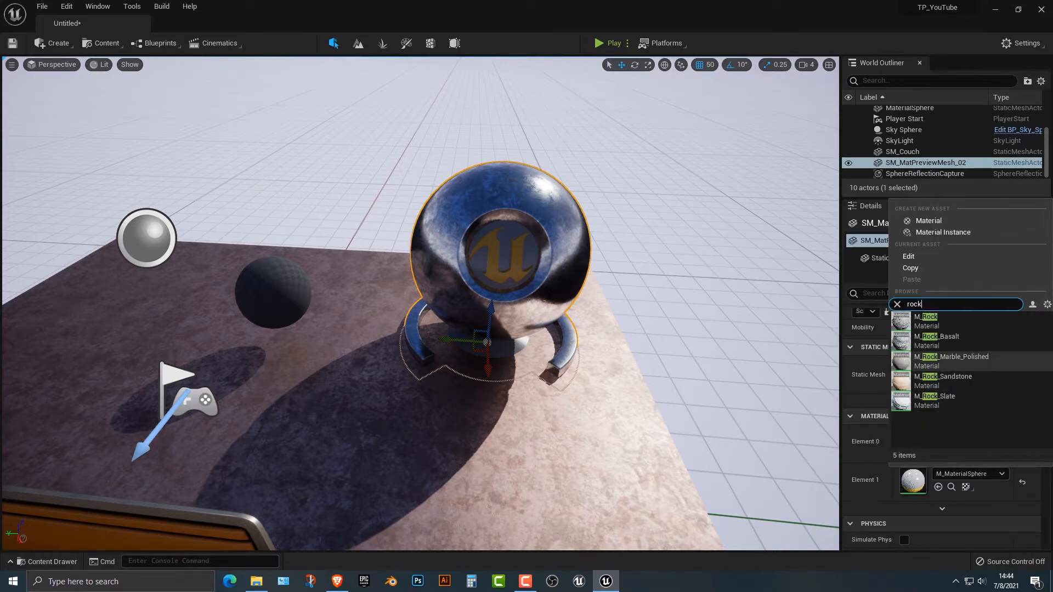
click(935, 396)
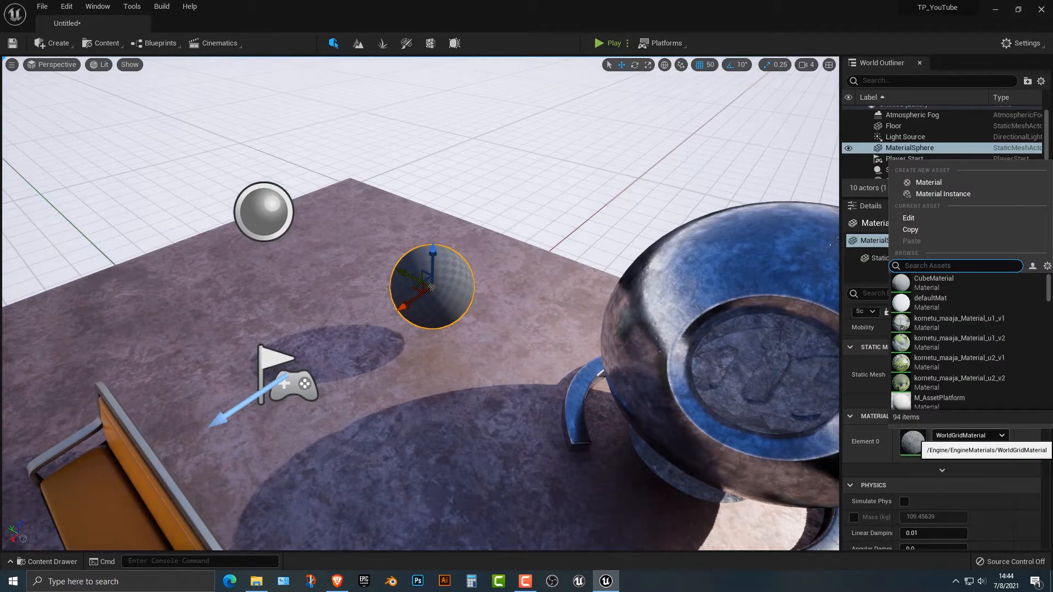
Step: Search 'rock' and apply M_Rock_Marble_Polished to the MaterialSphere
text(rock)
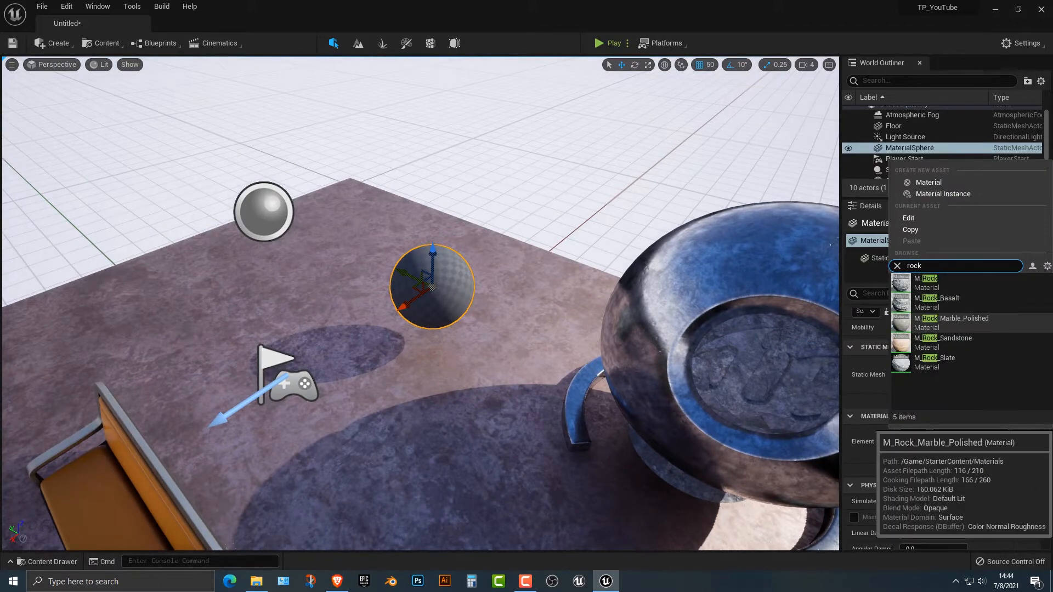
click(936, 338)
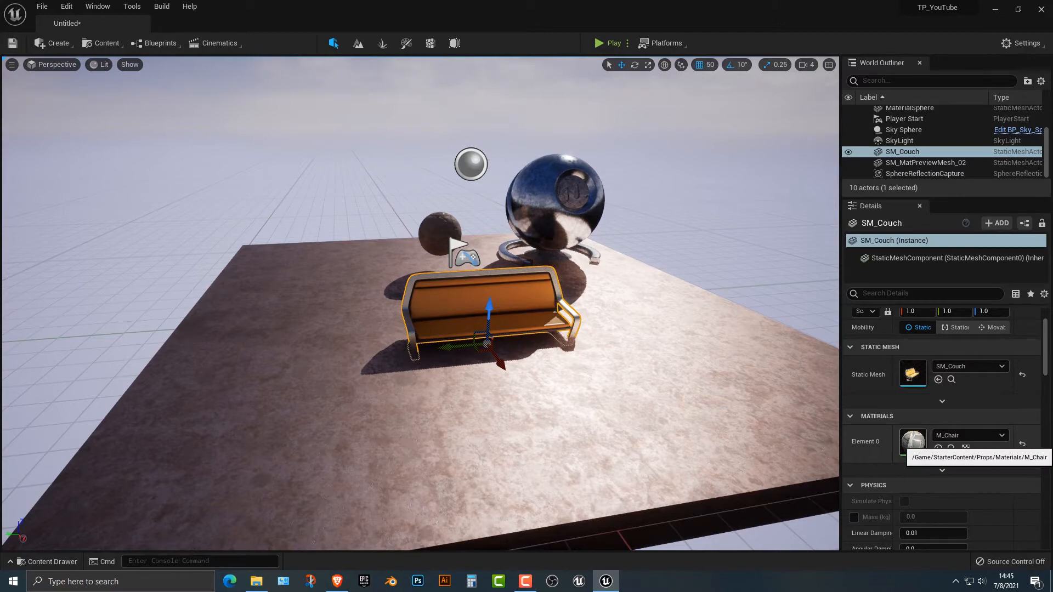
double_click(913, 434)
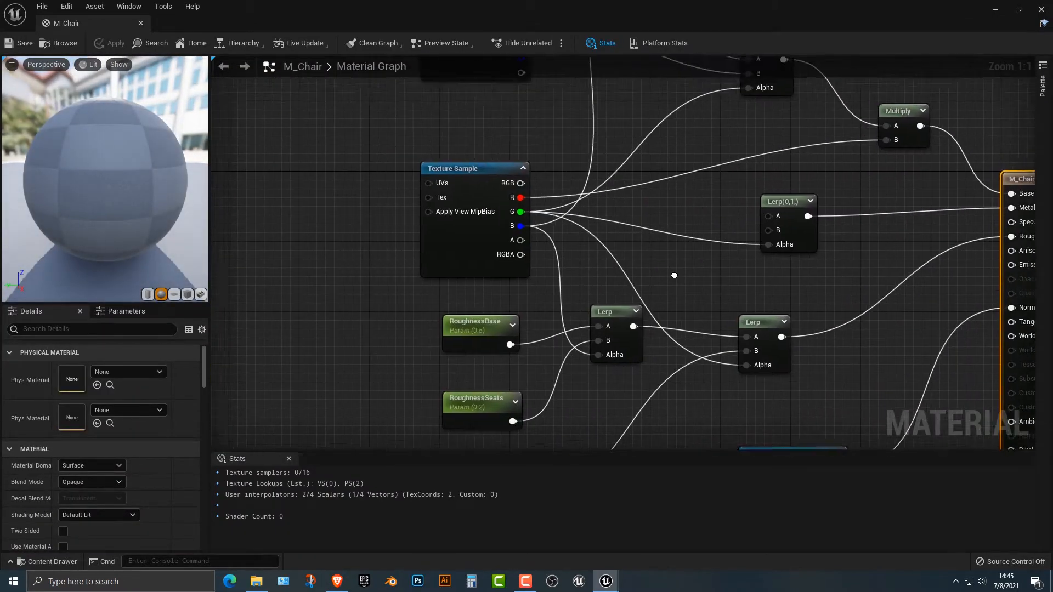
scroll(down, 3)
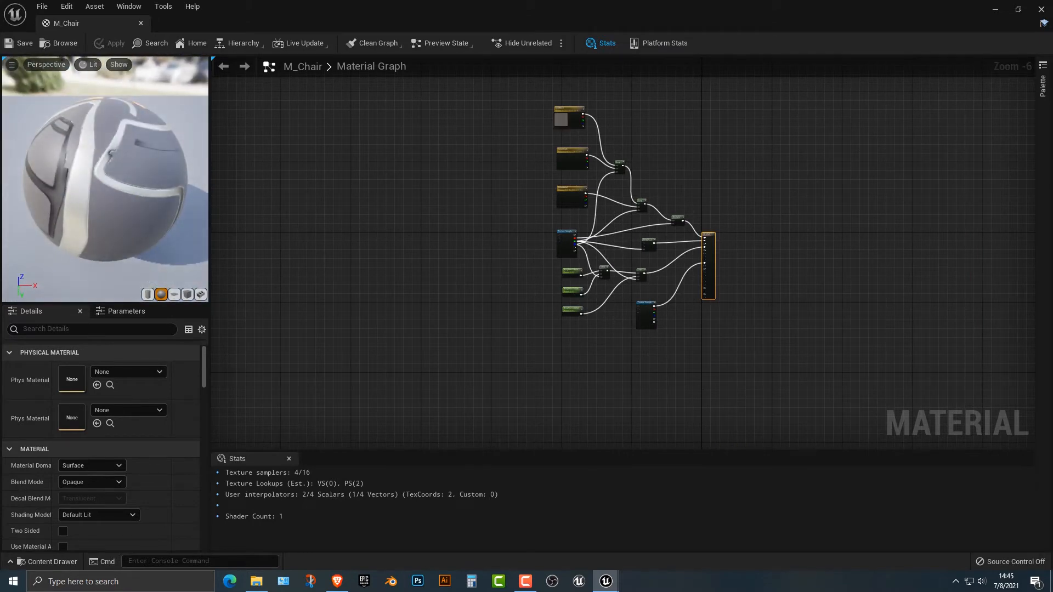
click(174, 294)
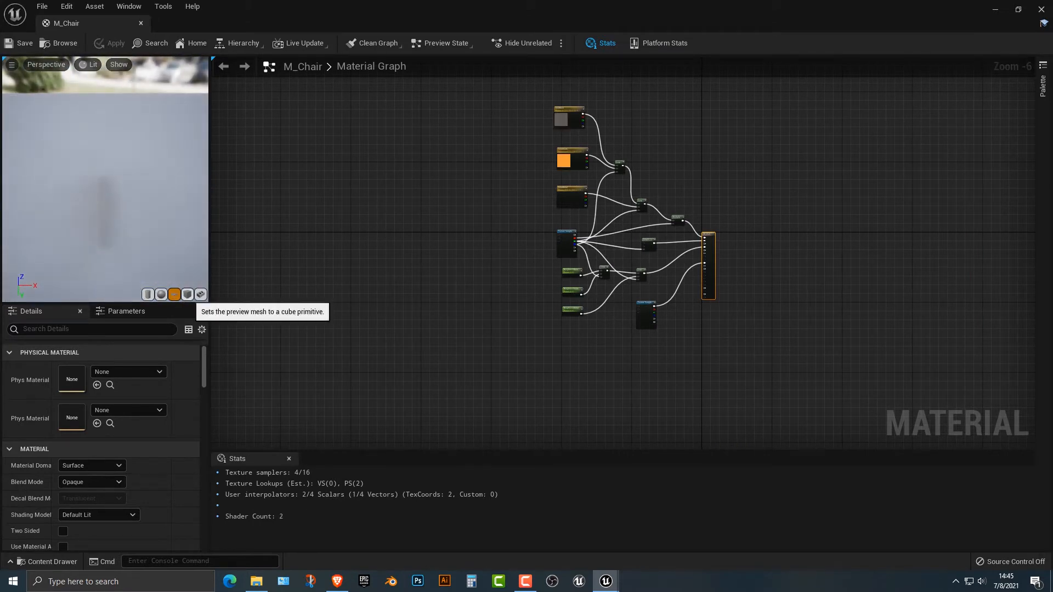
click(187, 295)
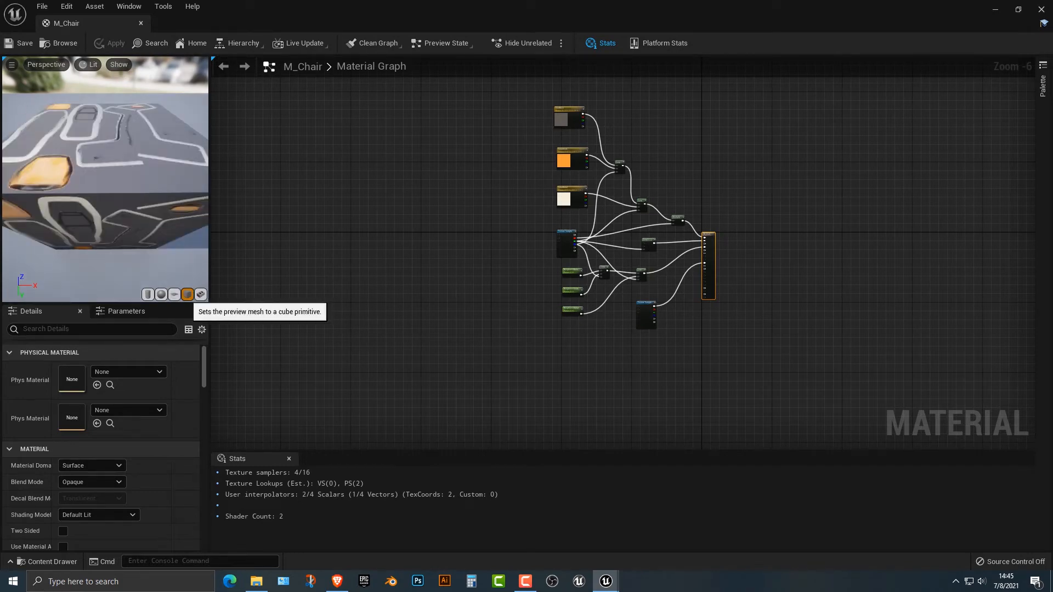
click(186, 294)
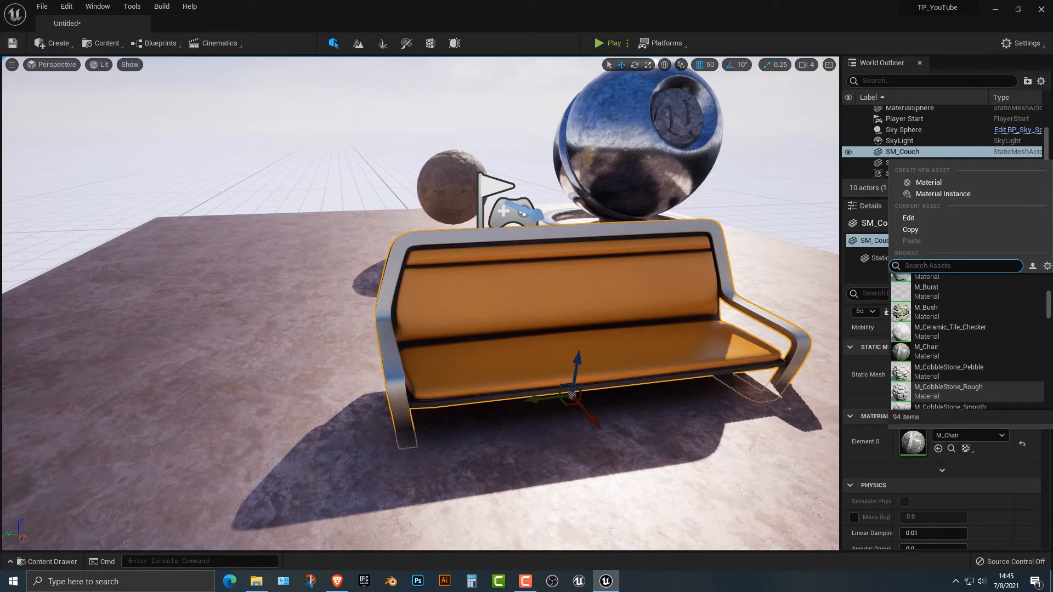
text(rock)
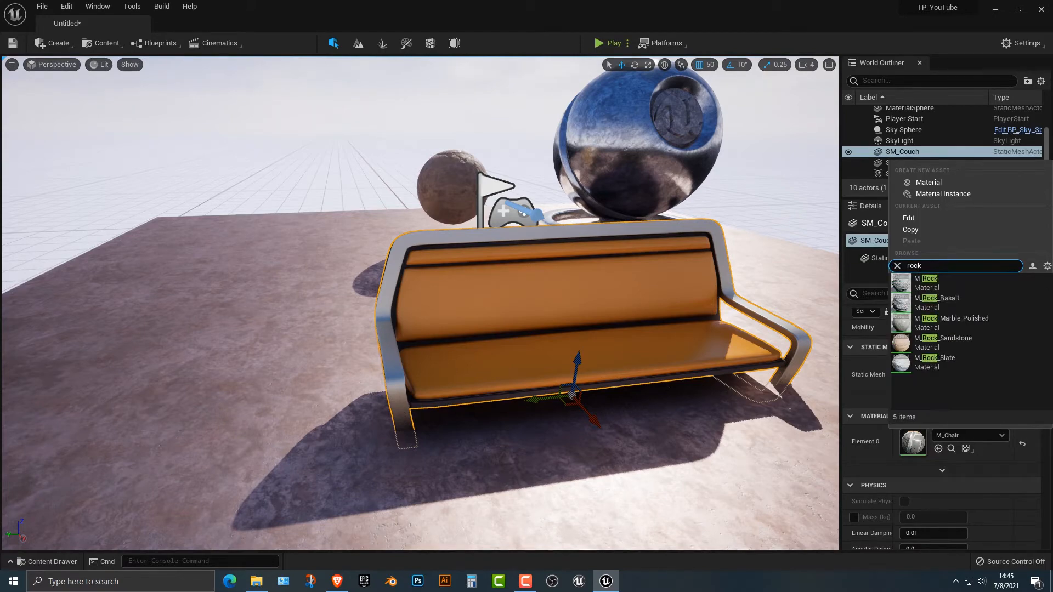
click(952, 317)
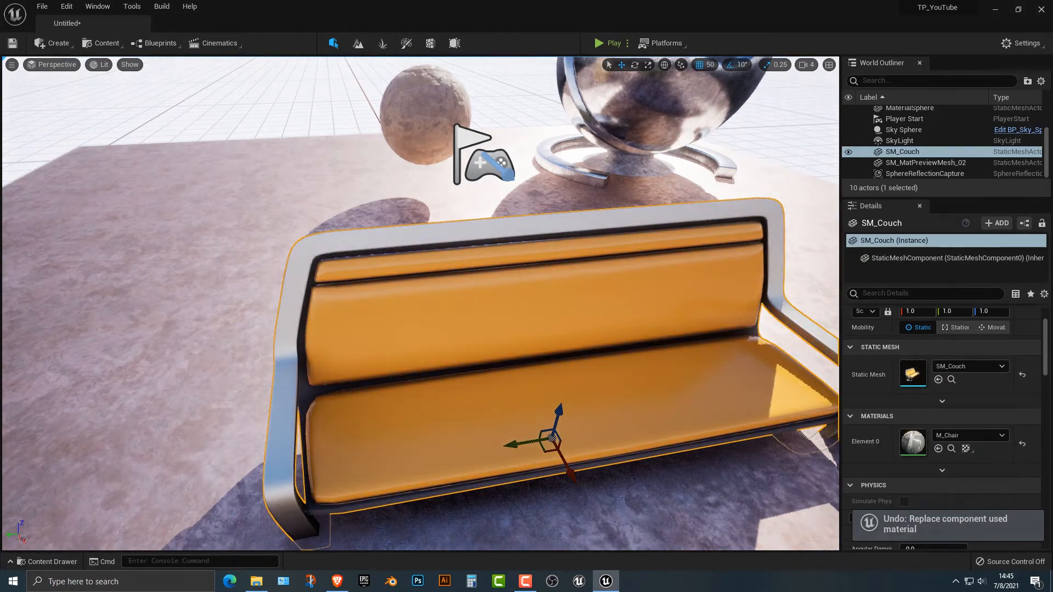
drag(470, 336, 430, 269)
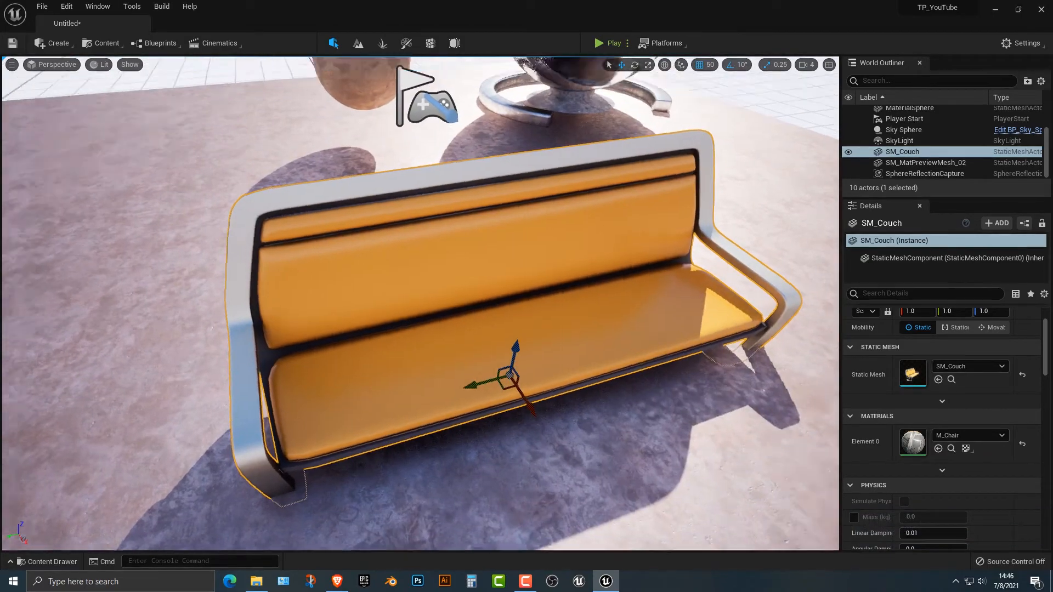